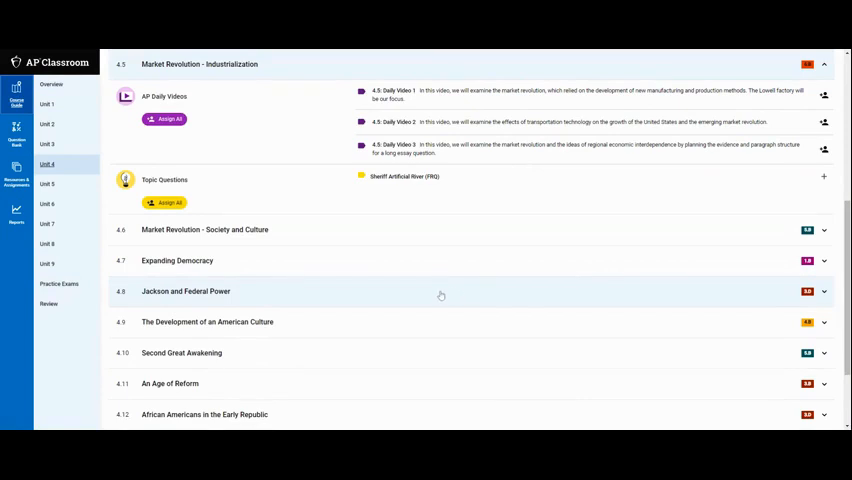
{"action": "mouse_move", "coordinate": [410, 304]}
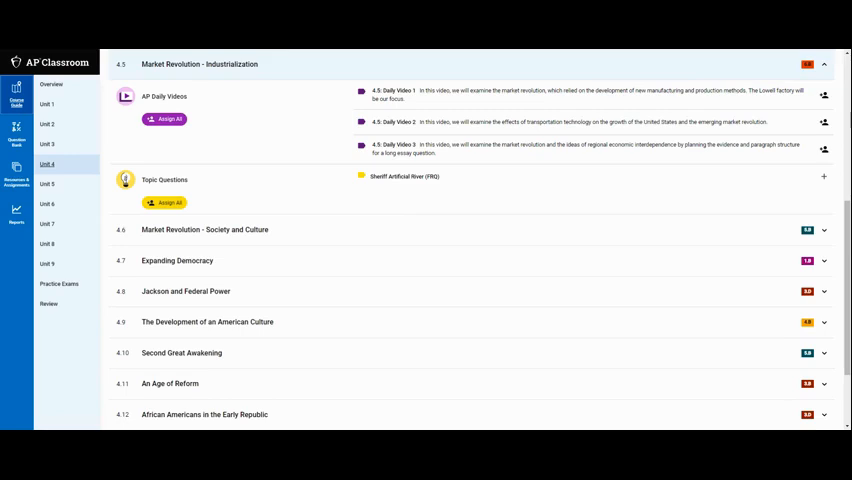
- Scroll through the Unit 4 course guide around topics 4.5 and 4.6 Market Revolution
{"action": "scroll", "scroll_direction": "up", "scroll_amount": 3}
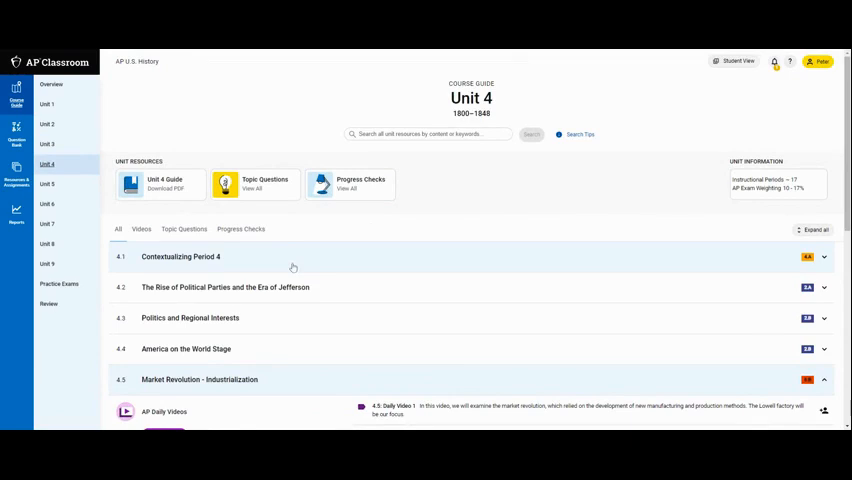
{"action": "mouse_move", "coordinate": [300, 244]}
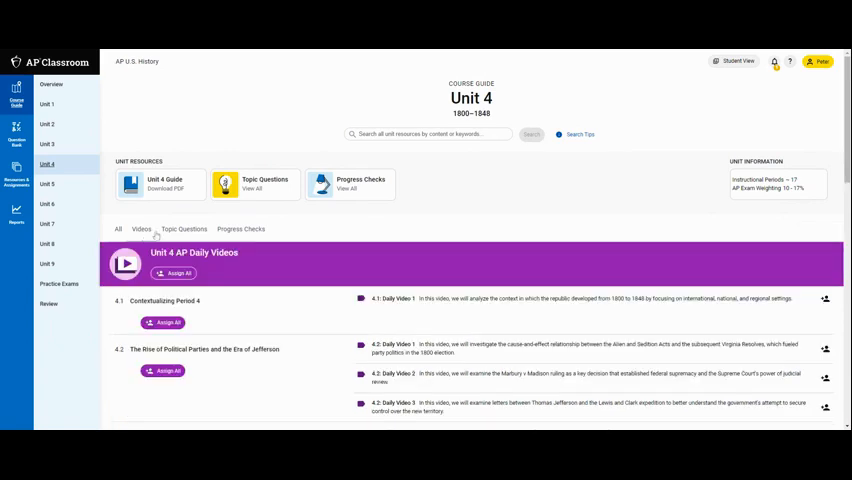
{"action": "scroll", "scroll_direction": "down", "scroll_amount": 3}
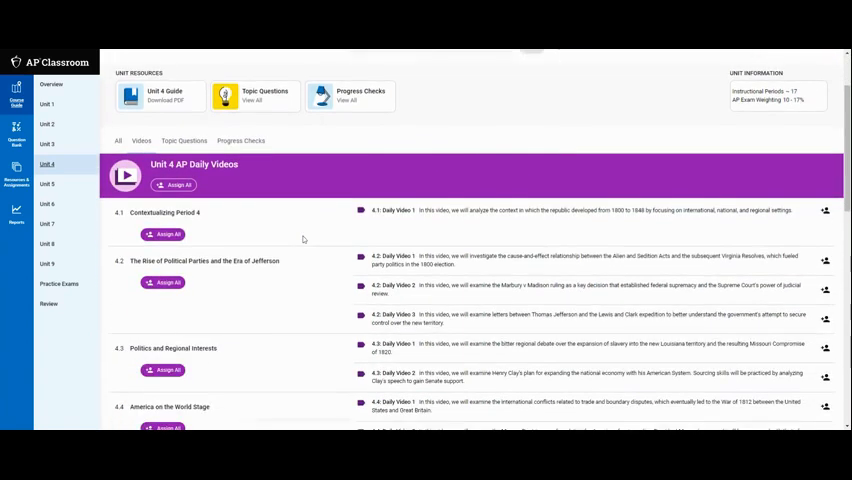
{"action": "scroll", "scroll_direction": "down", "scroll_amount": 3}
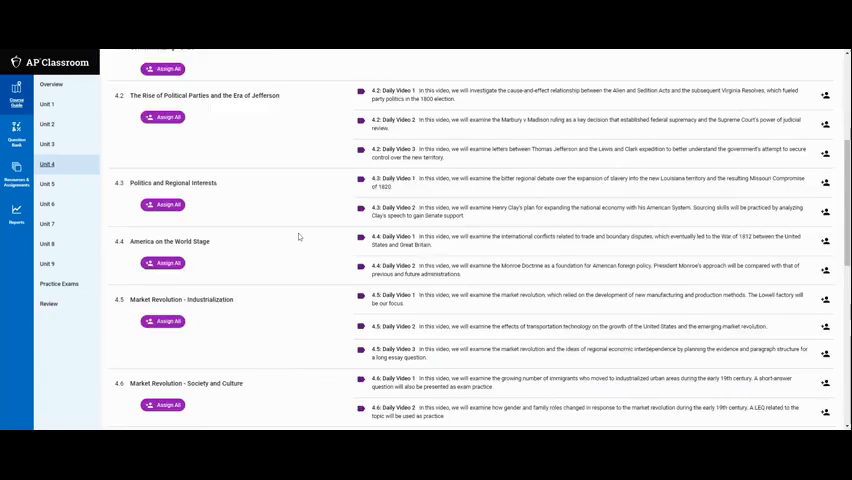
{"action": "scroll", "scroll_direction": "up", "scroll_amount": 3}
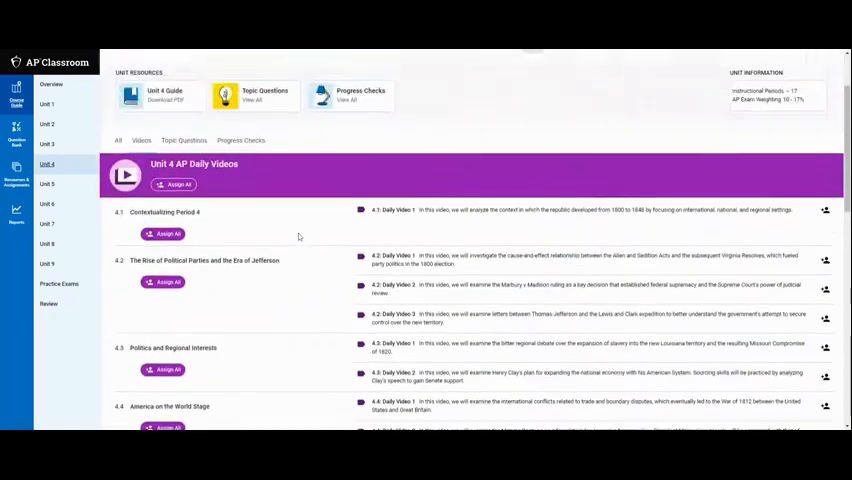
{"action": "scroll", "scroll_direction": "down", "scroll_amount": 3}
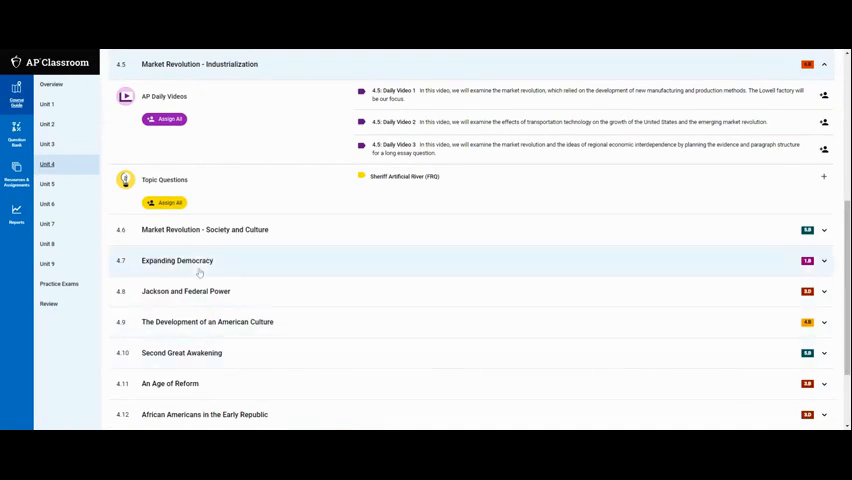
{"action": "mouse_move", "coordinate": [260, 242]}
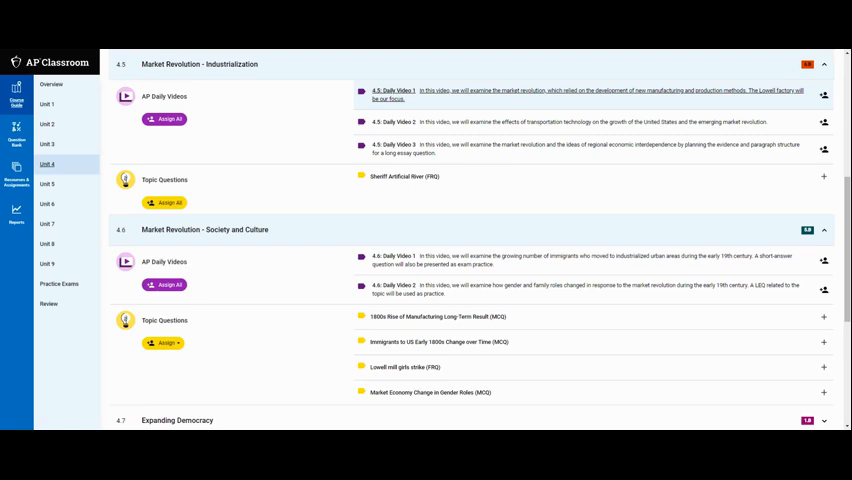
- Launch the 4.5 Daily Video 1 on Market Revolution—Industrialization in the video player
{"action": "scroll", "scroll_direction": "up", "scroll_amount": 3}
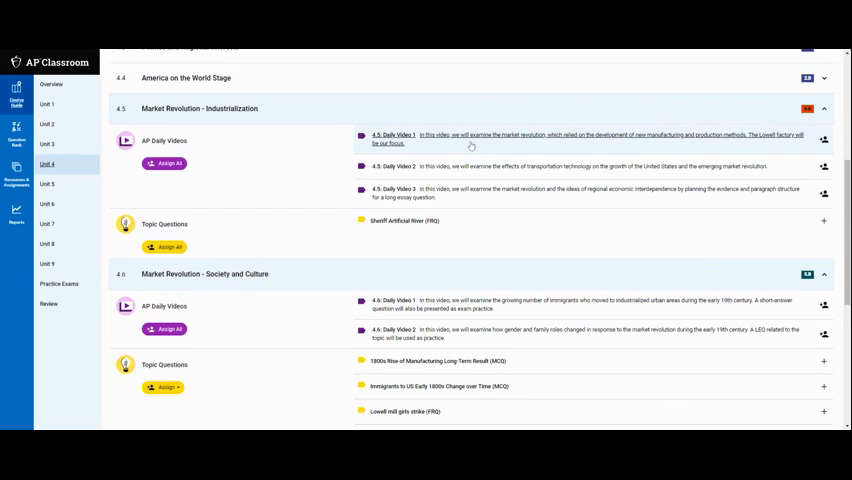
{"action": "mouse_move", "coordinate": [476, 144]}
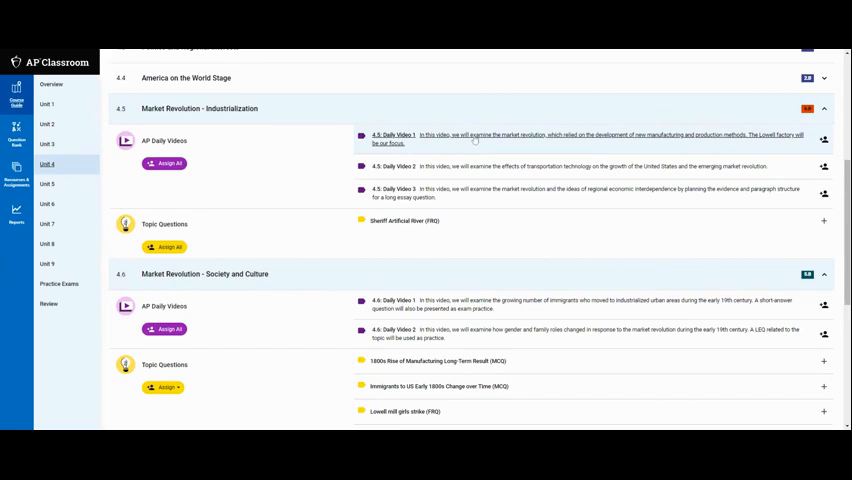
{"action": "left_click", "coordinate": [392, 134]}
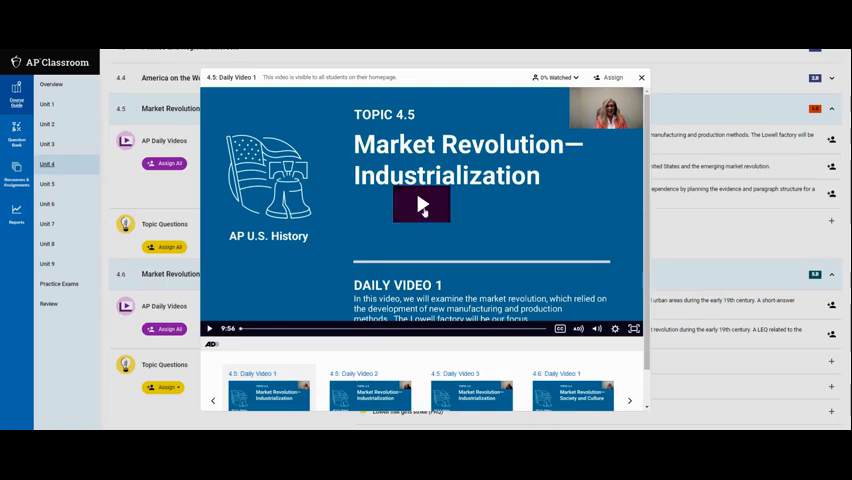
- Play the 4.5 Daily Video 1 through its learning objective 4E and key concept 4.2.I.A slides
{"action": "left_click", "coordinate": [420, 204]}
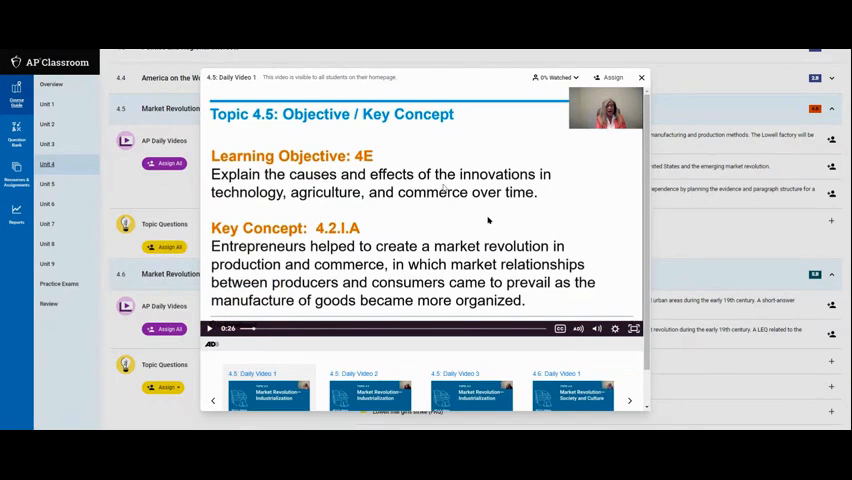
{"action": "mouse_move", "coordinate": [480, 220]}
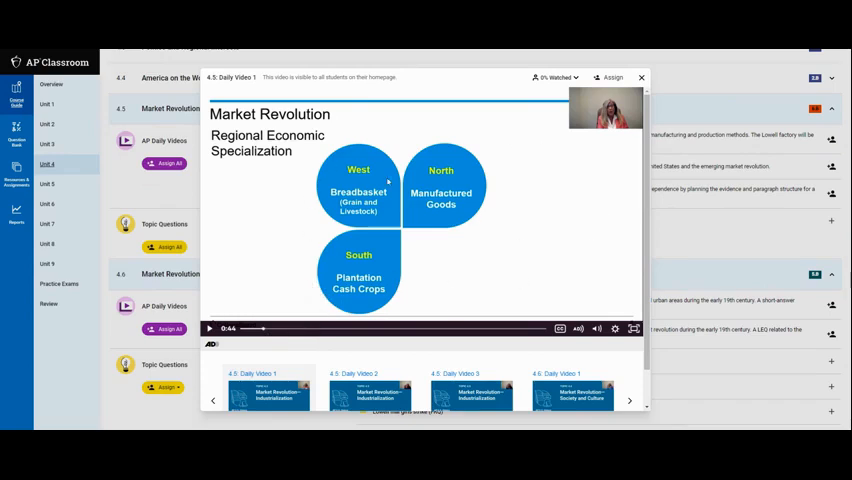
{"action": "mouse_move", "coordinate": [308, 288]}
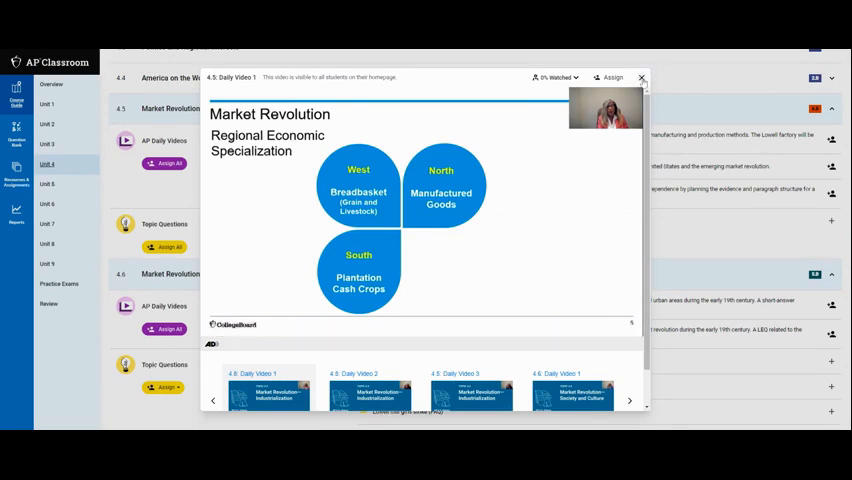
- Close the video player and browse the Unit 4 topic list up to 4.1 Contextualizing Period 4
{"action": "left_click", "coordinate": [640, 78]}
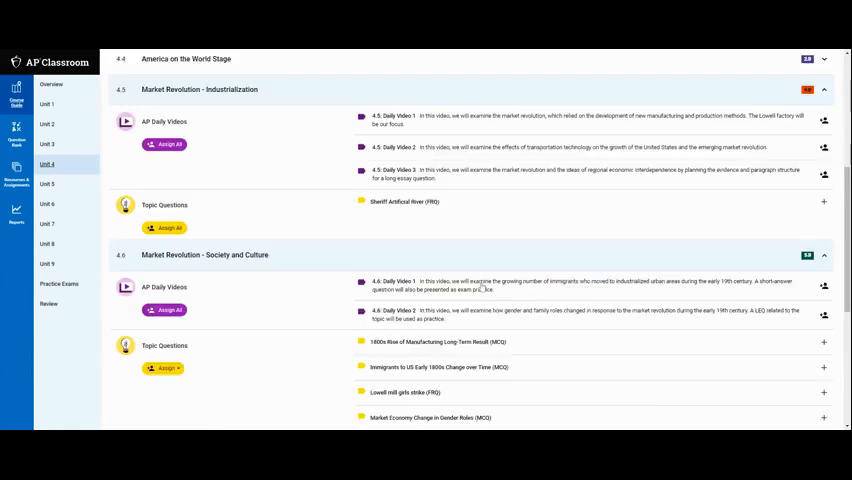
{"action": "scroll", "scroll_direction": "down", "scroll_amount": 3}
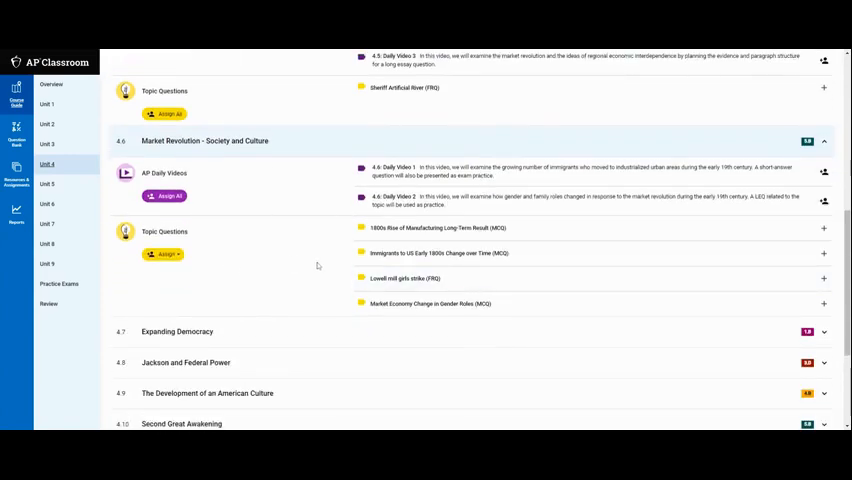
{"action": "scroll", "scroll_direction": "down", "scroll_amount": 3}
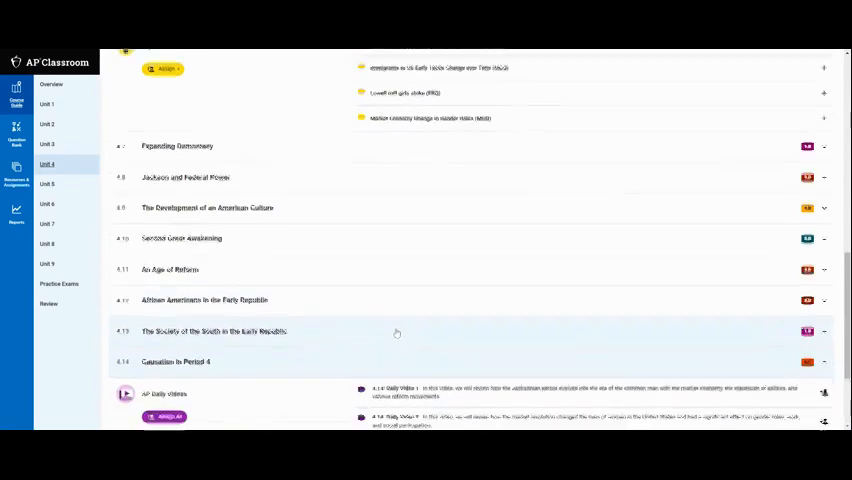
{"action": "scroll", "scroll_direction": "down", "scroll_amount": 3}
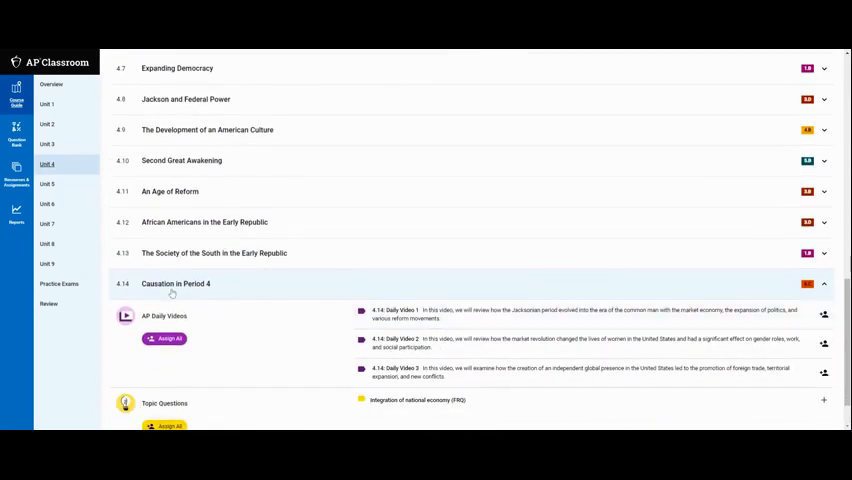
{"action": "mouse_move", "coordinate": [262, 298]}
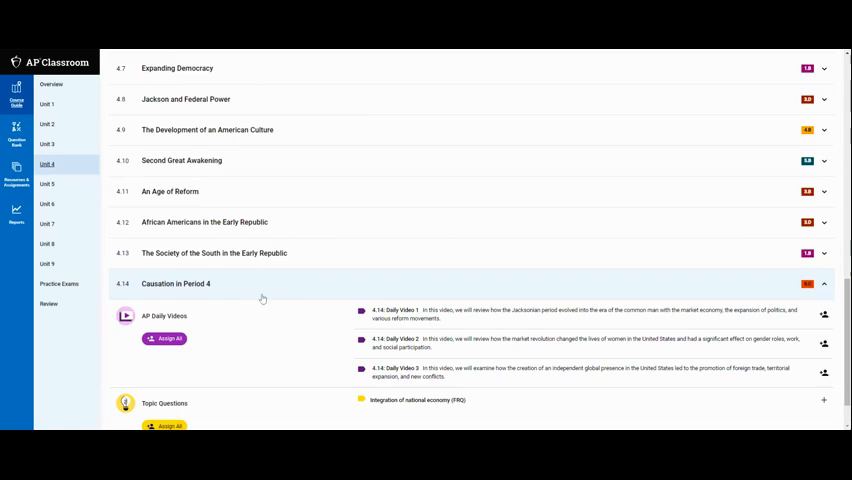
{"action": "scroll", "scroll_direction": "up", "scroll_amount": 3}
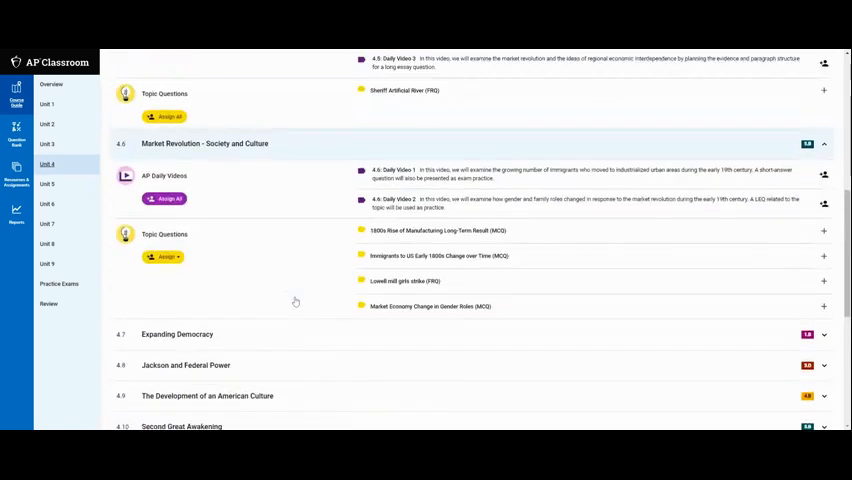
{"action": "scroll", "scroll_direction": "up", "scroll_amount": 3}
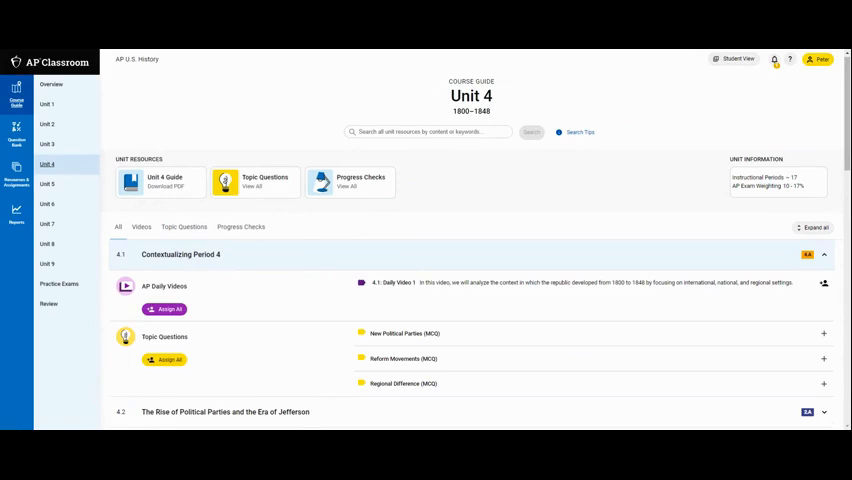
{"action": "mouse_move", "coordinate": [300, 284]}
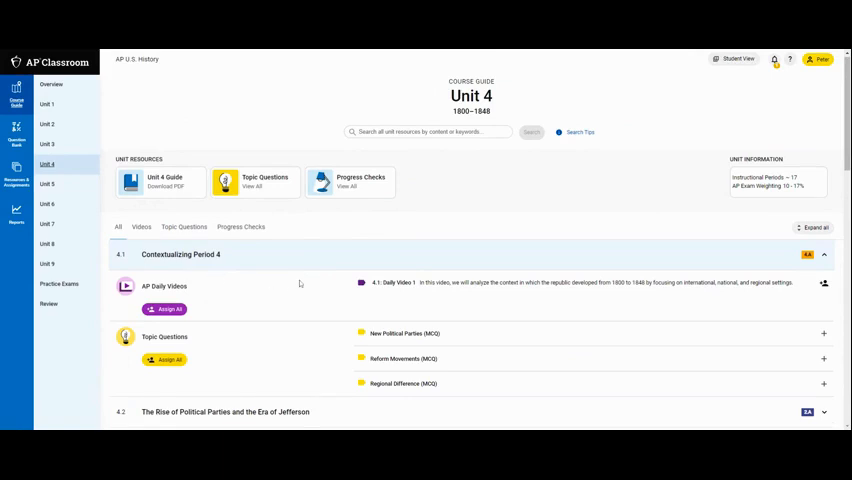
{"action": "scroll", "scroll_direction": "down", "scroll_amount": 3}
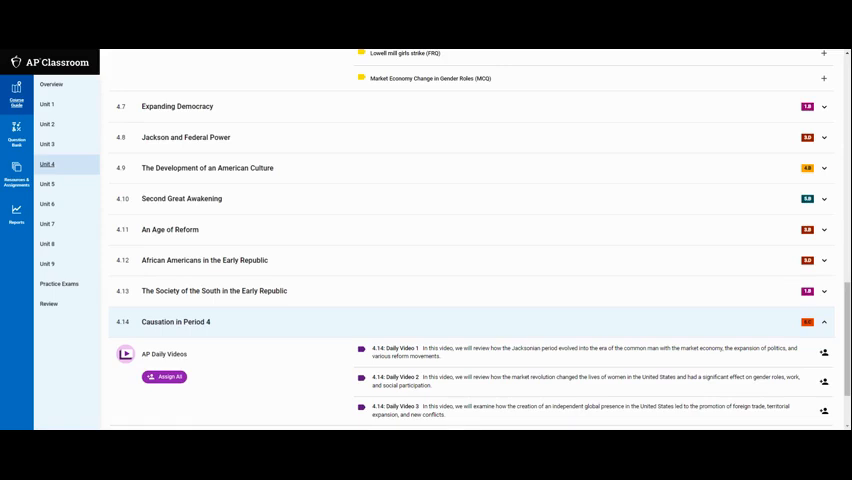
{"action": "mouse_move", "coordinate": [244, 84]}
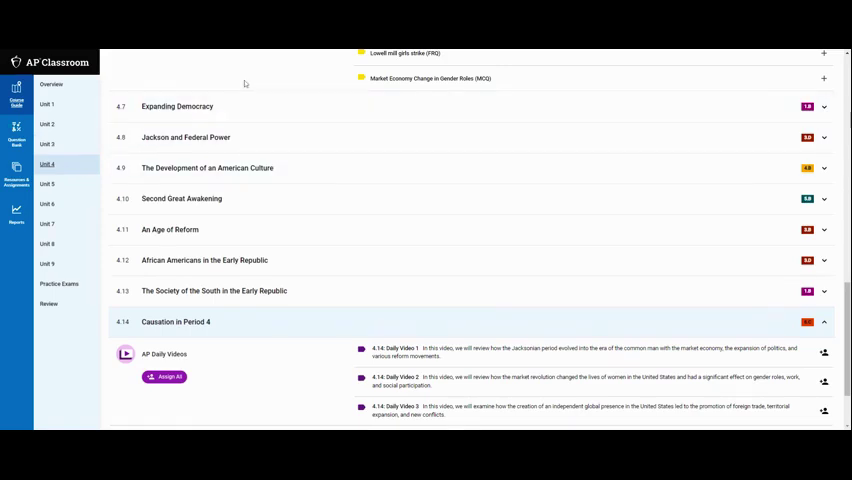
{"action": "mouse_move", "coordinate": [158, 72]}
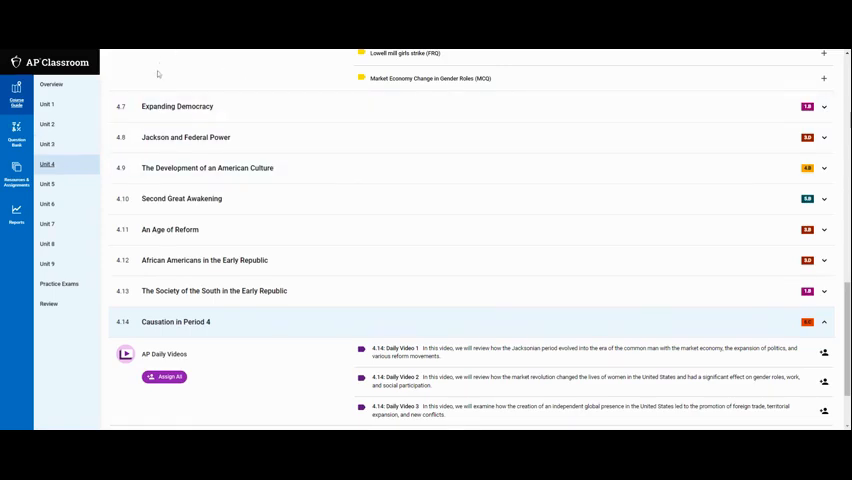